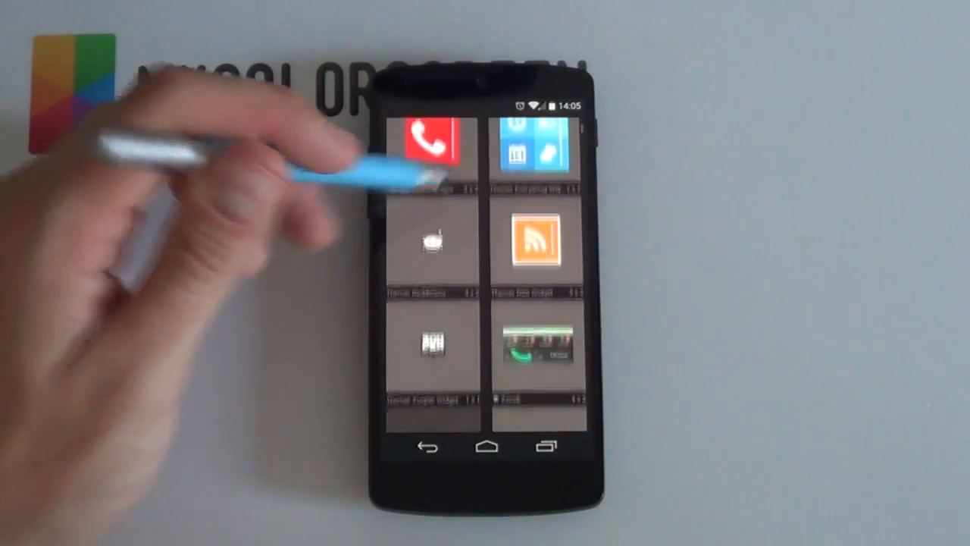
Scroll the Themer widget list down to reveal Themer Zooper Widget (1x1).
scroll(down, 3)
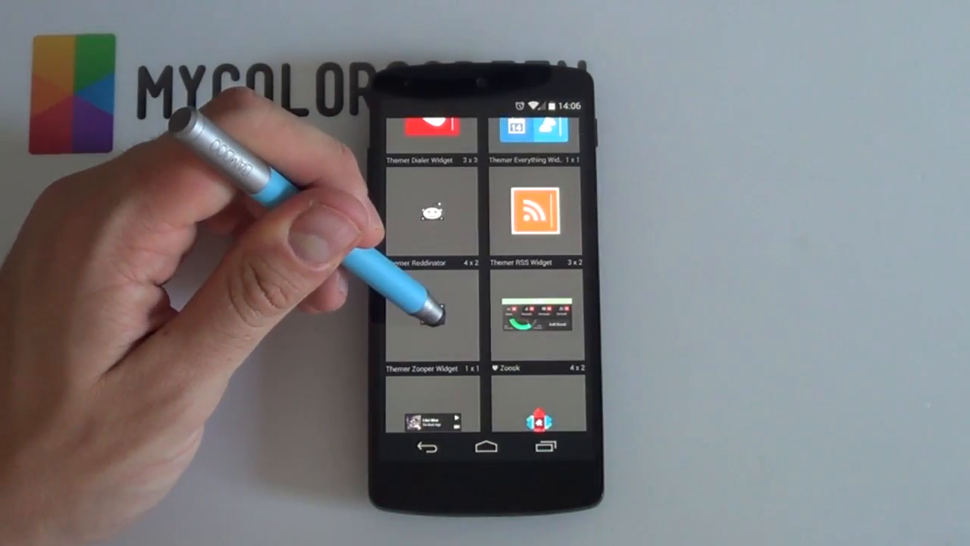
click(430, 318)
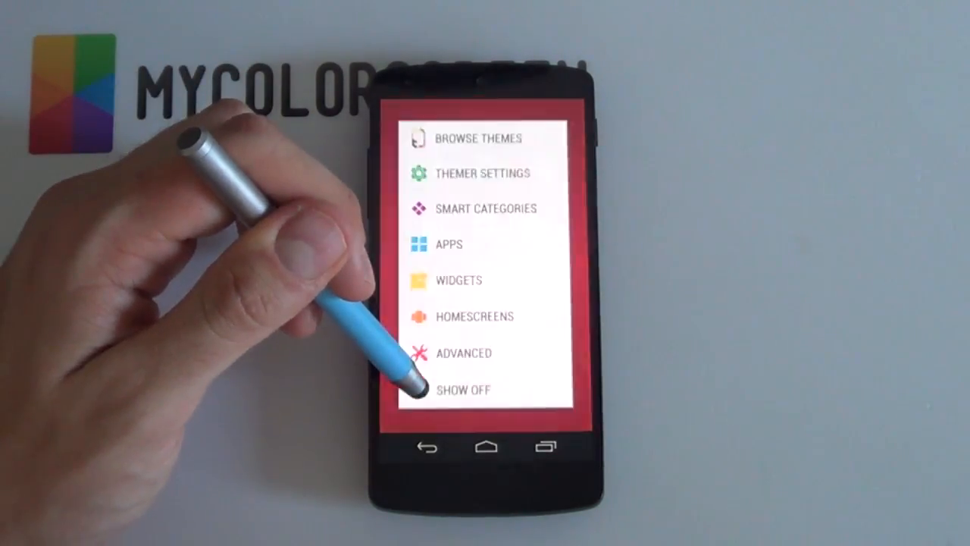
Add another Themer Zooper Widget from the widget list to bring up its ZW Themer templates.
click(458, 279)
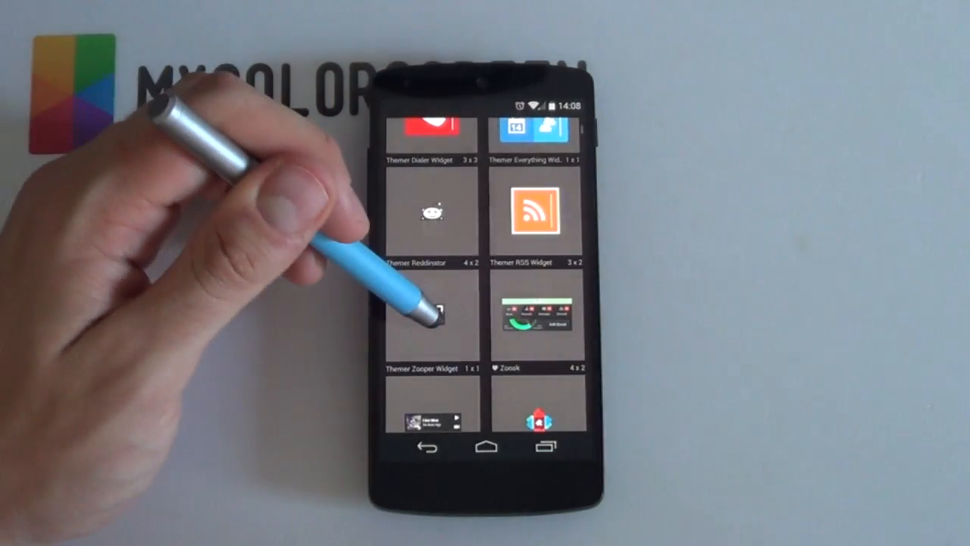
click(431, 318)
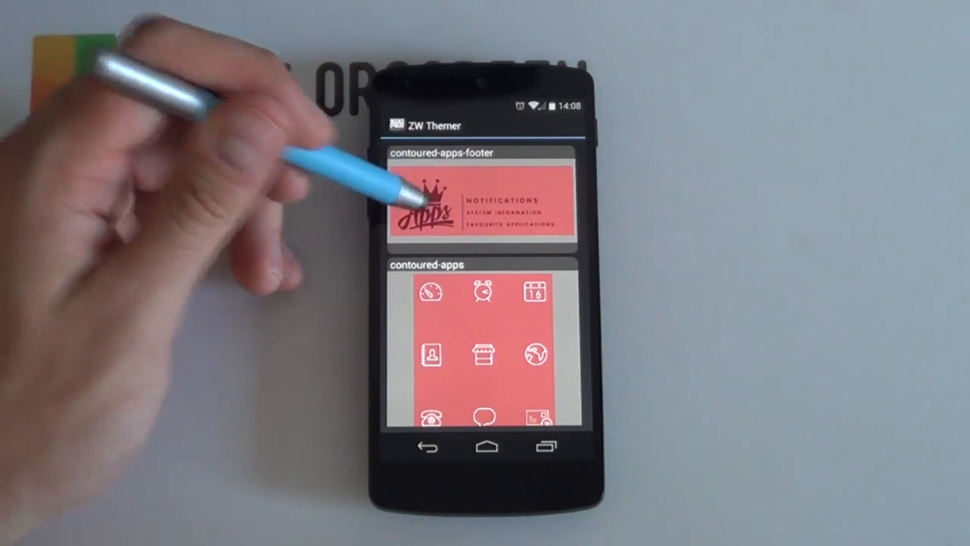
Apply a ZW Themer template to the new widget and confirm its size and placement.
click(485, 204)
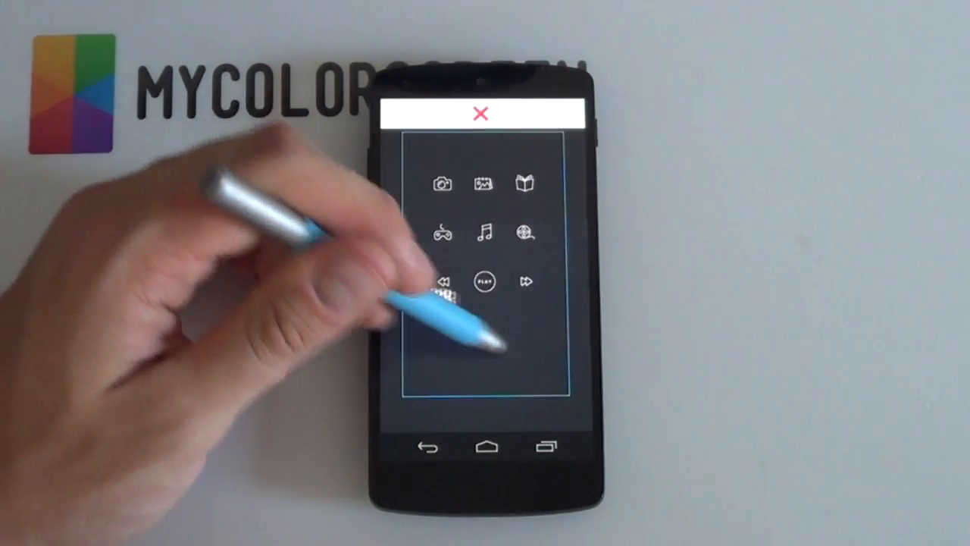
click(479, 115)
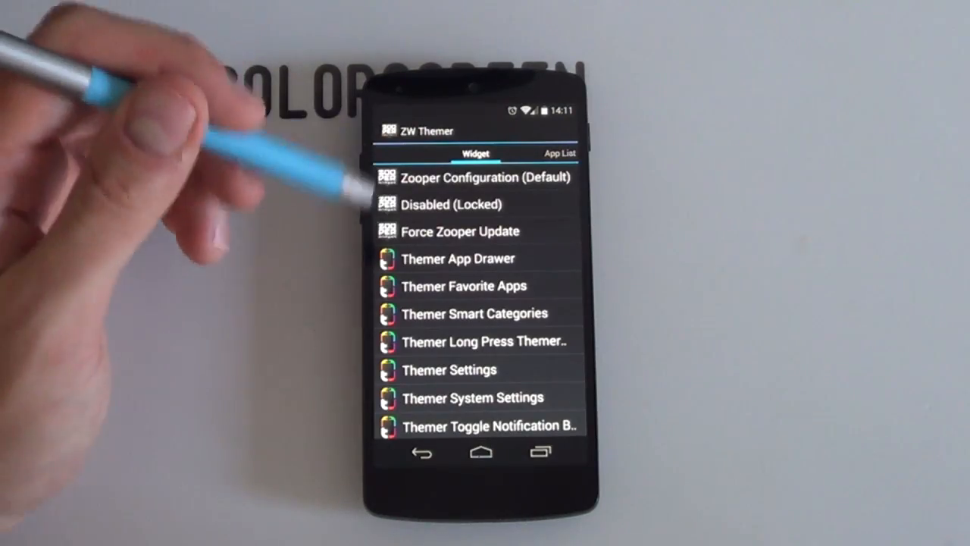
Scroll the ZW Themer action list to Calendar, Internet, Weather, Camera, Gallery, Clock, Battery Info.
scroll(down, 3)
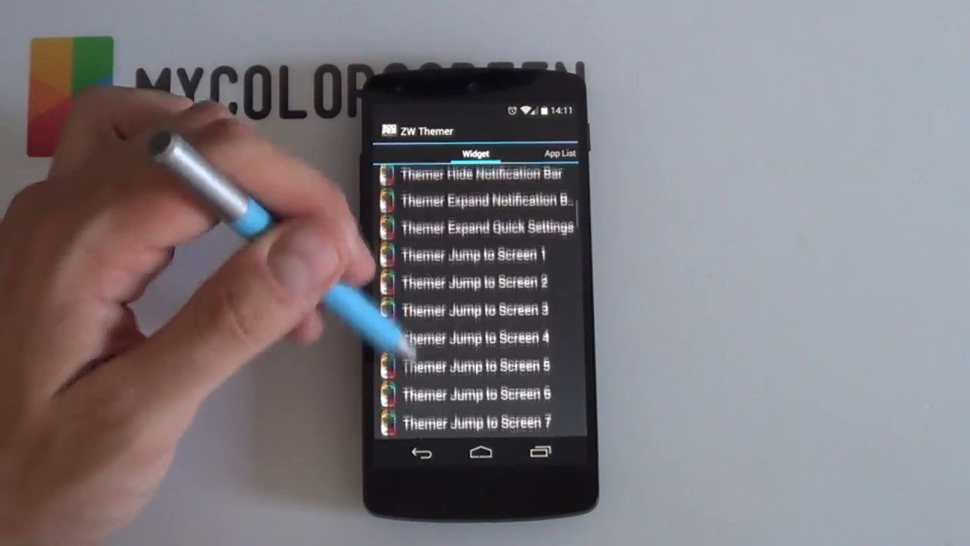
scroll(down, 3)
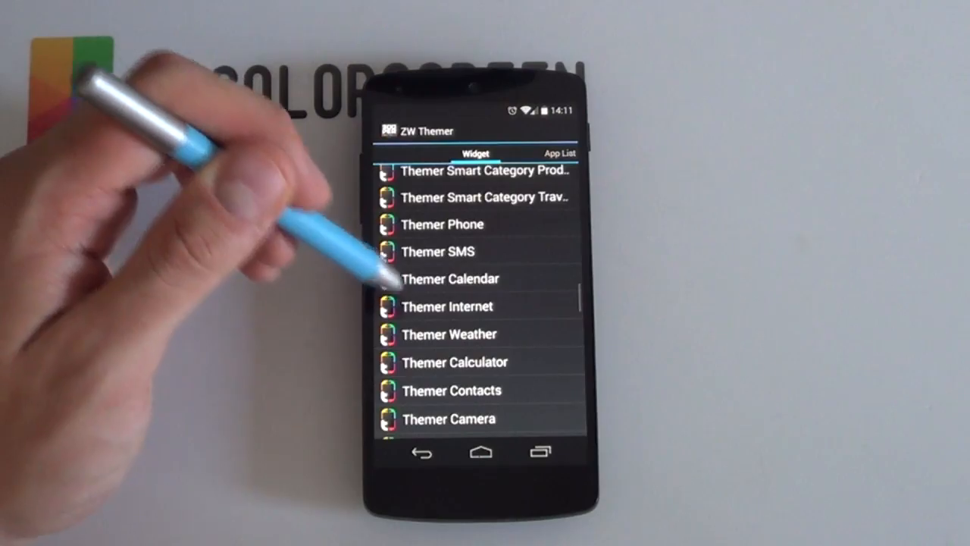
scroll(down, 3)
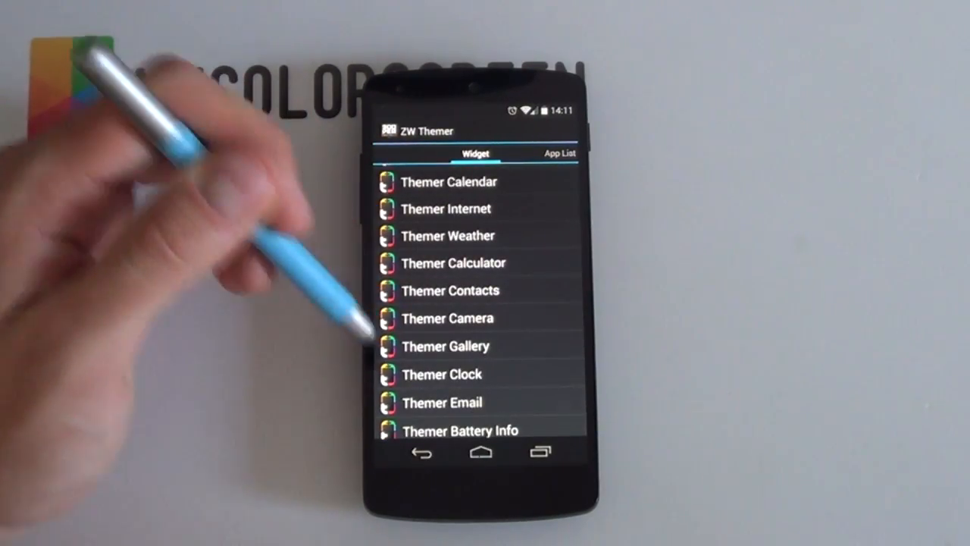